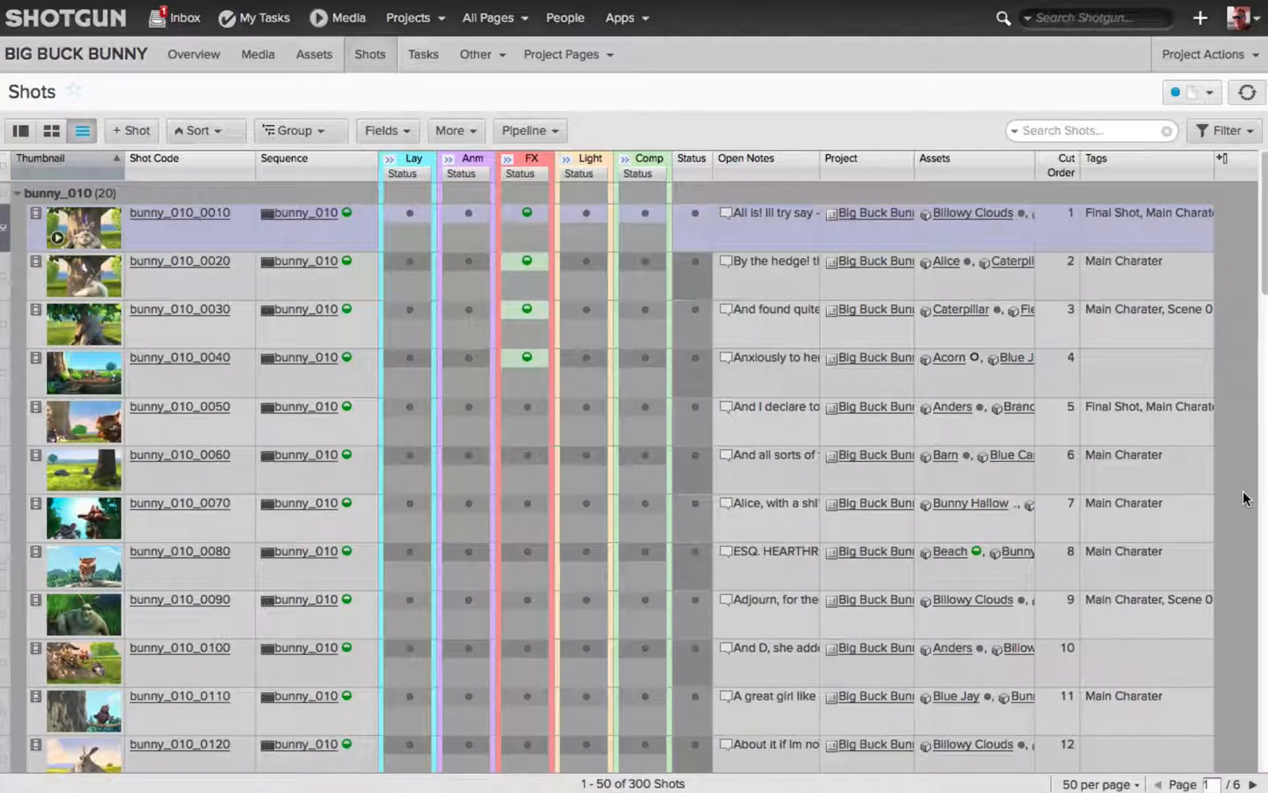
# - Begin editing the first shot's code bunny_010_0010 to become bunny_010_0011
pyautogui.click(179, 696)
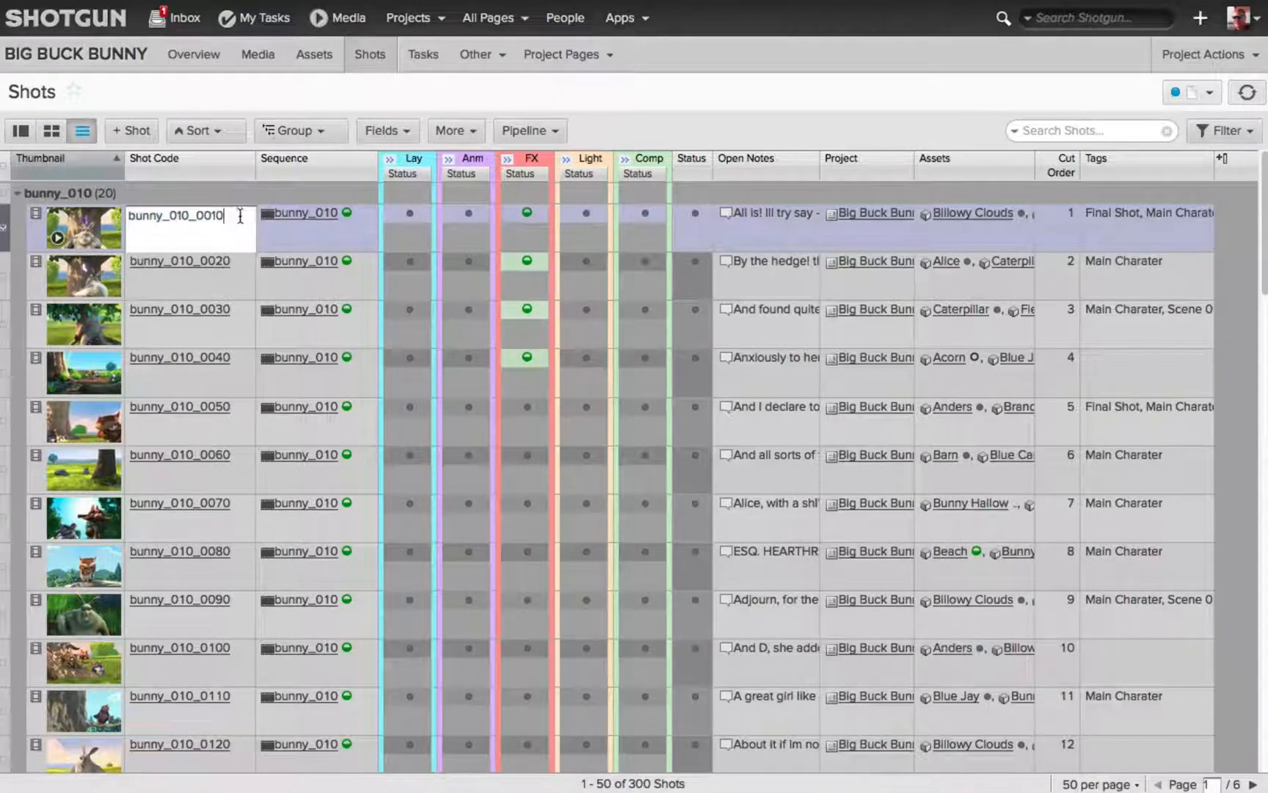
pyautogui.moveTo(267, 190)
pyautogui.write('1')
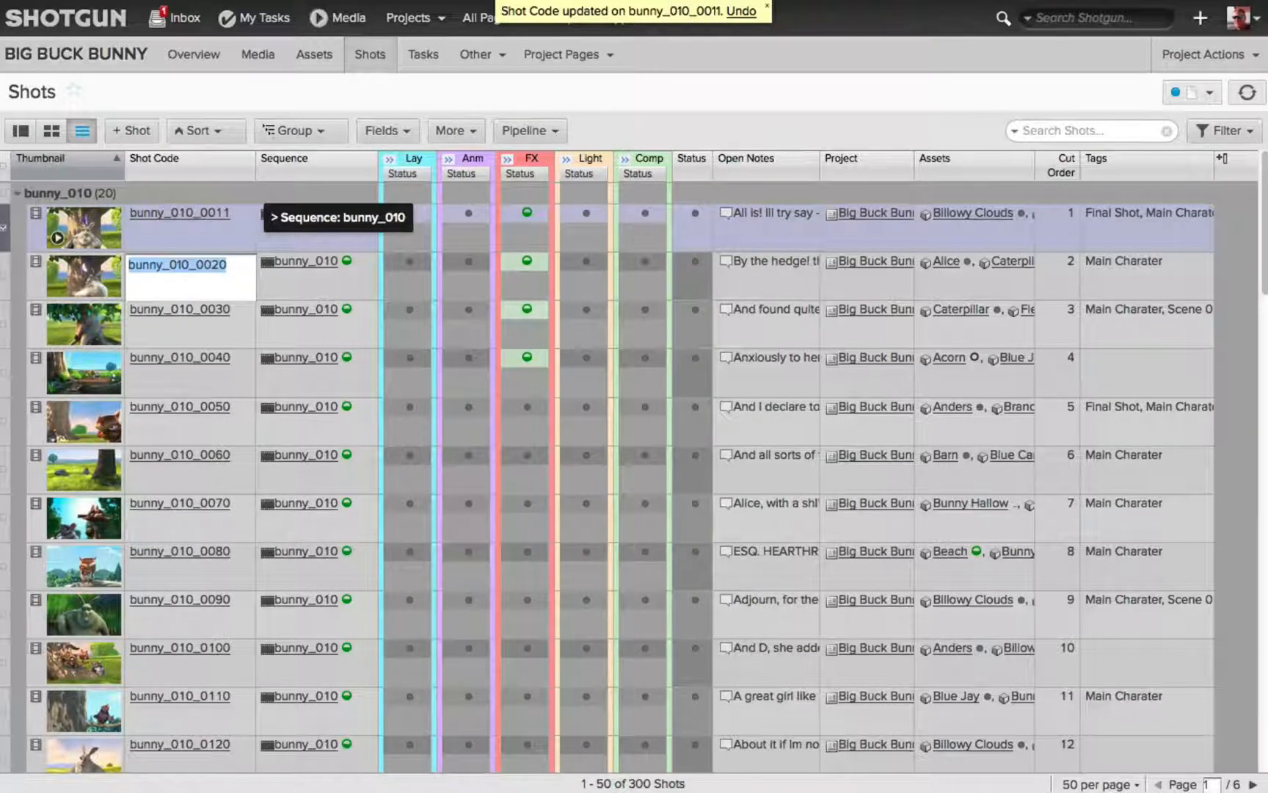
pyautogui.moveTo(866, 575)
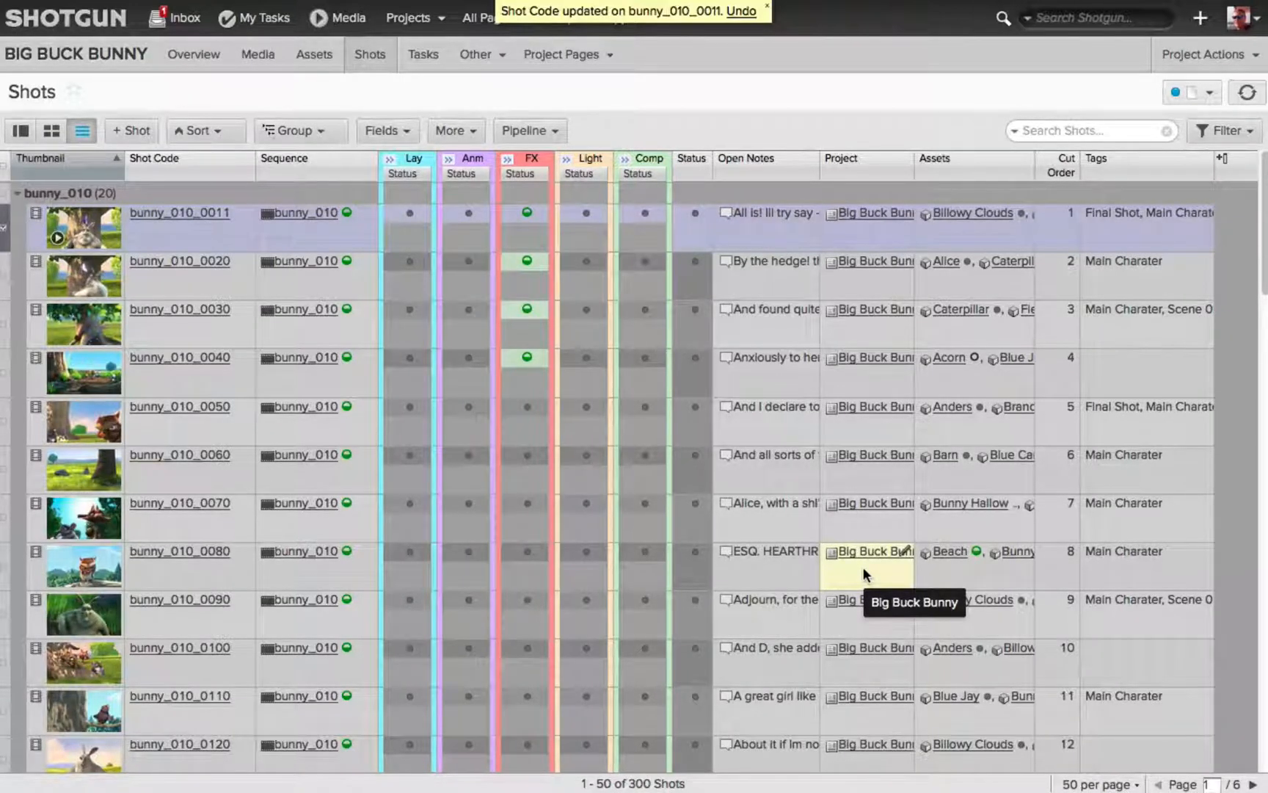
pyautogui.moveTo(825, 103)
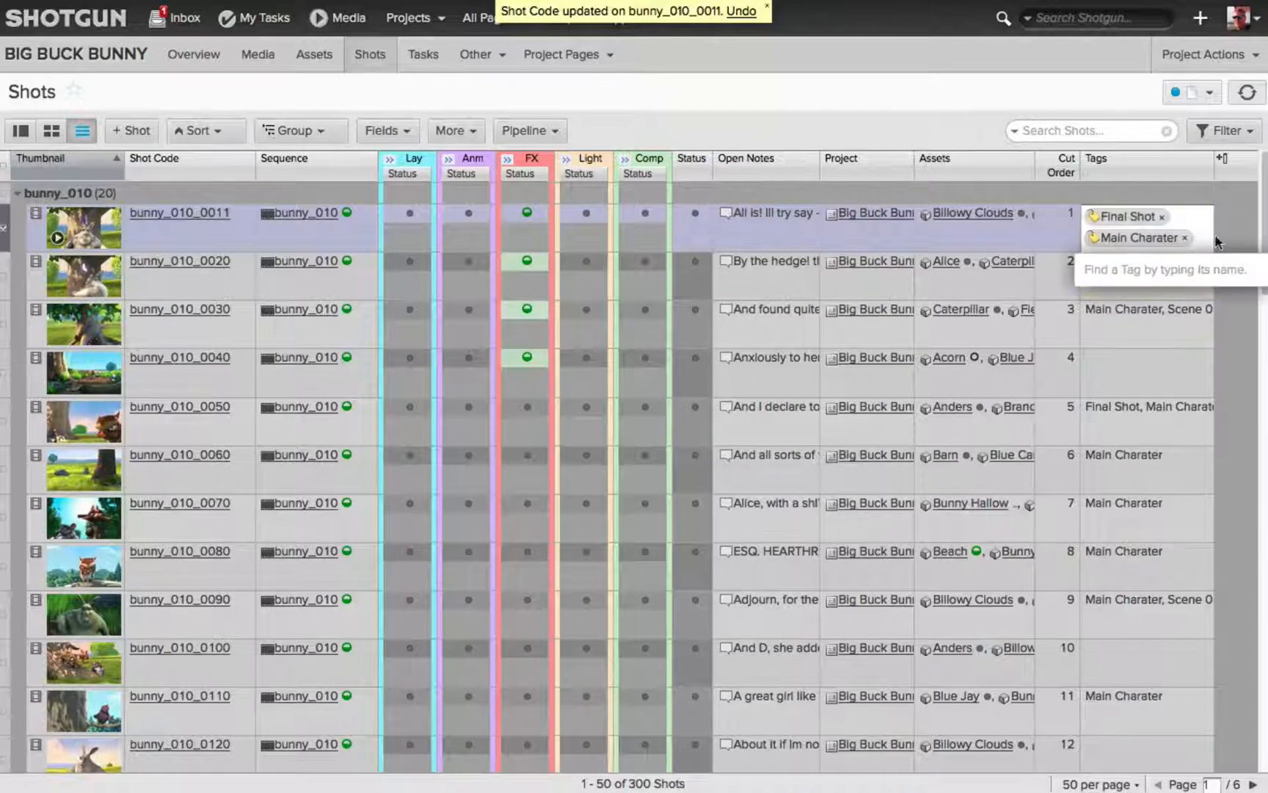
# - Add the Trailer tag to shot bunny_010_0020 next to its existing tag
pyautogui.write('Tra')
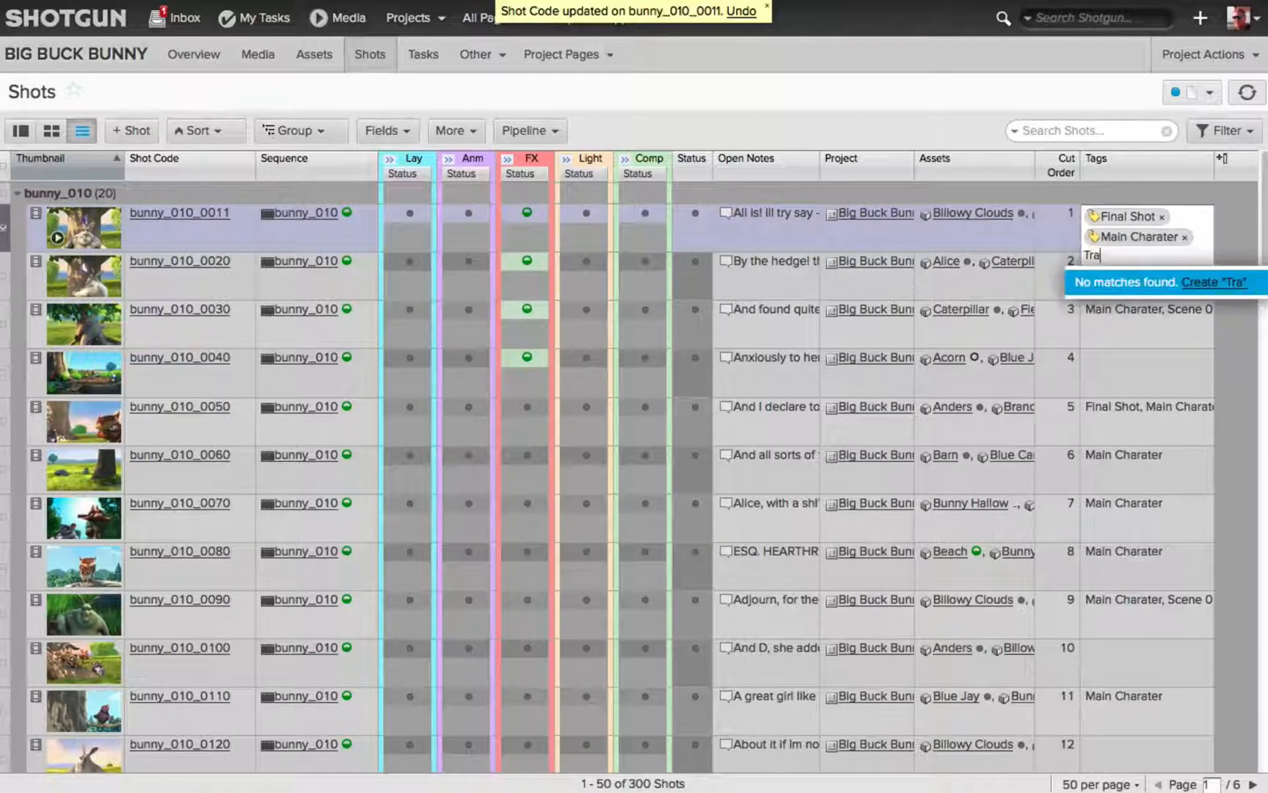
pyautogui.click(1223, 282)
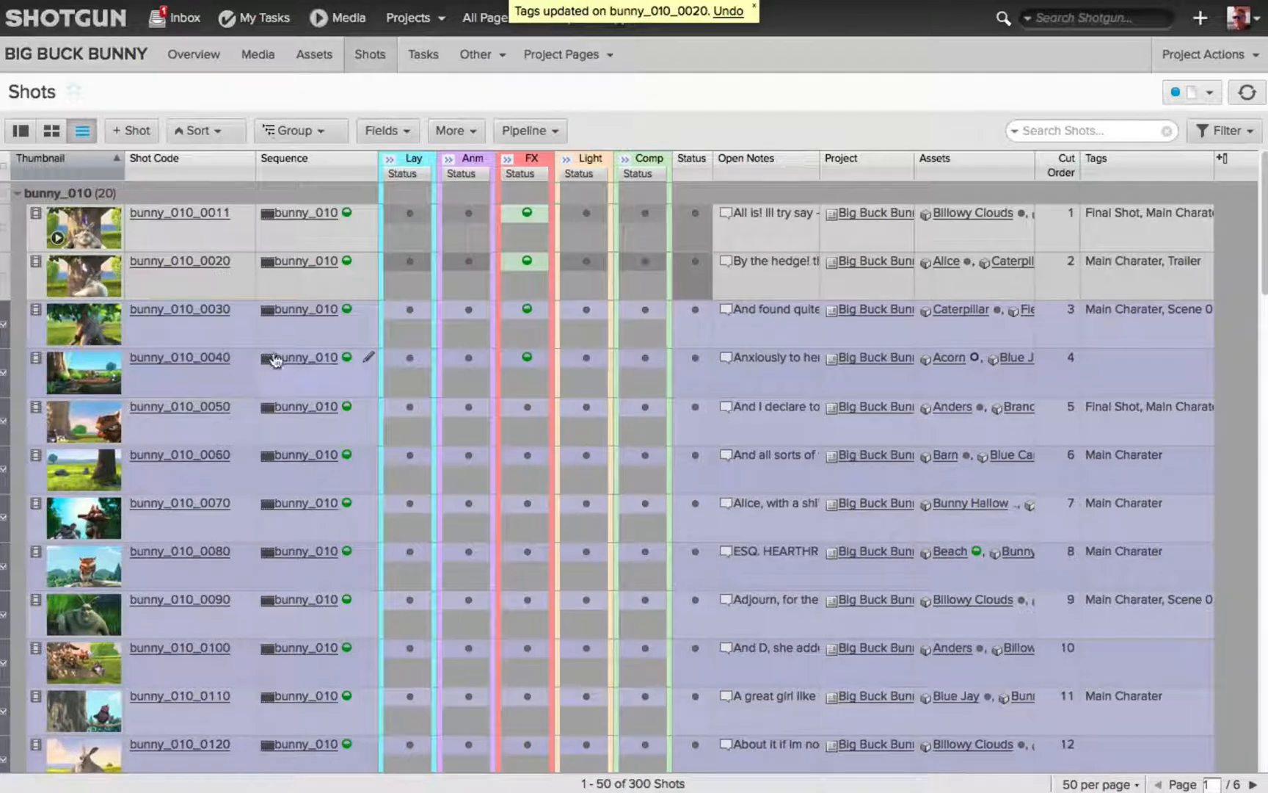
pyautogui.moveTo(211, 428)
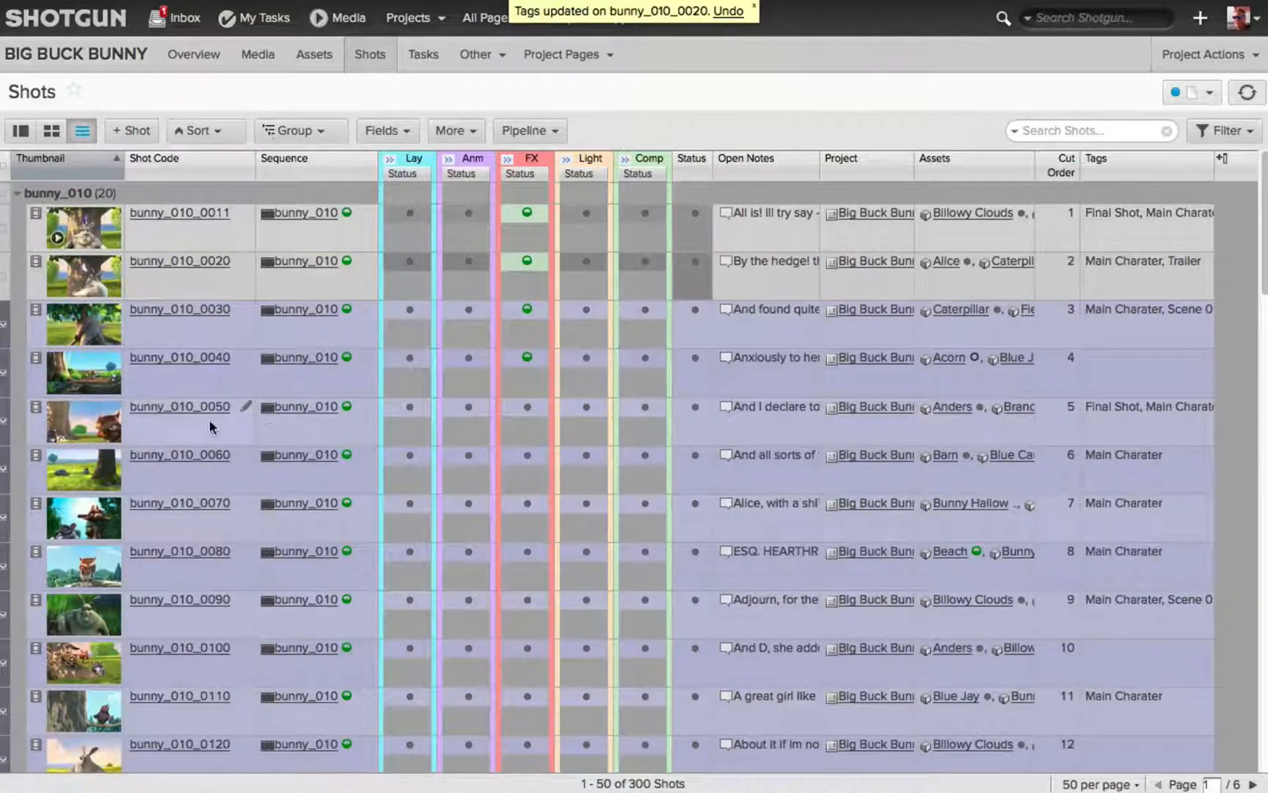
# - Drop bunny_010_0050 from the shot selection running down from bunny_010_0030
pyautogui.click(179, 407)
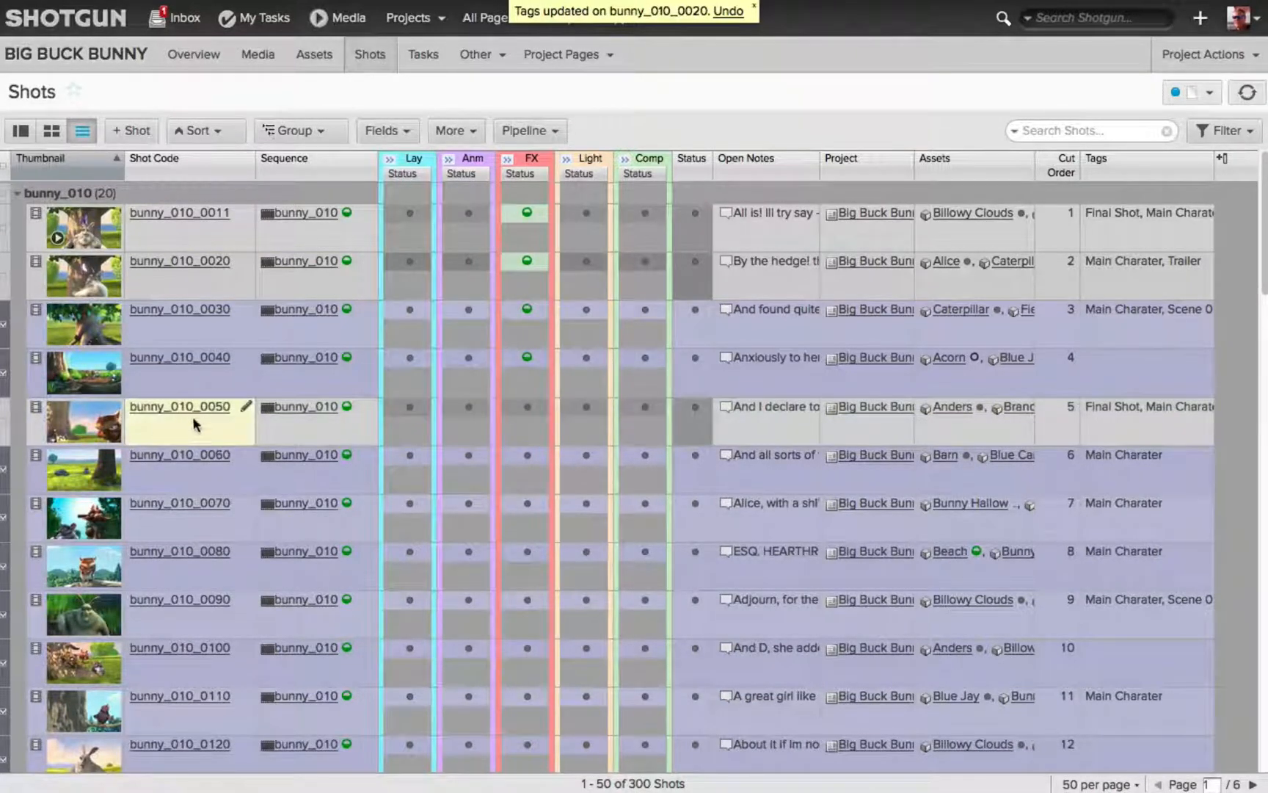
pyautogui.scroll(-3)
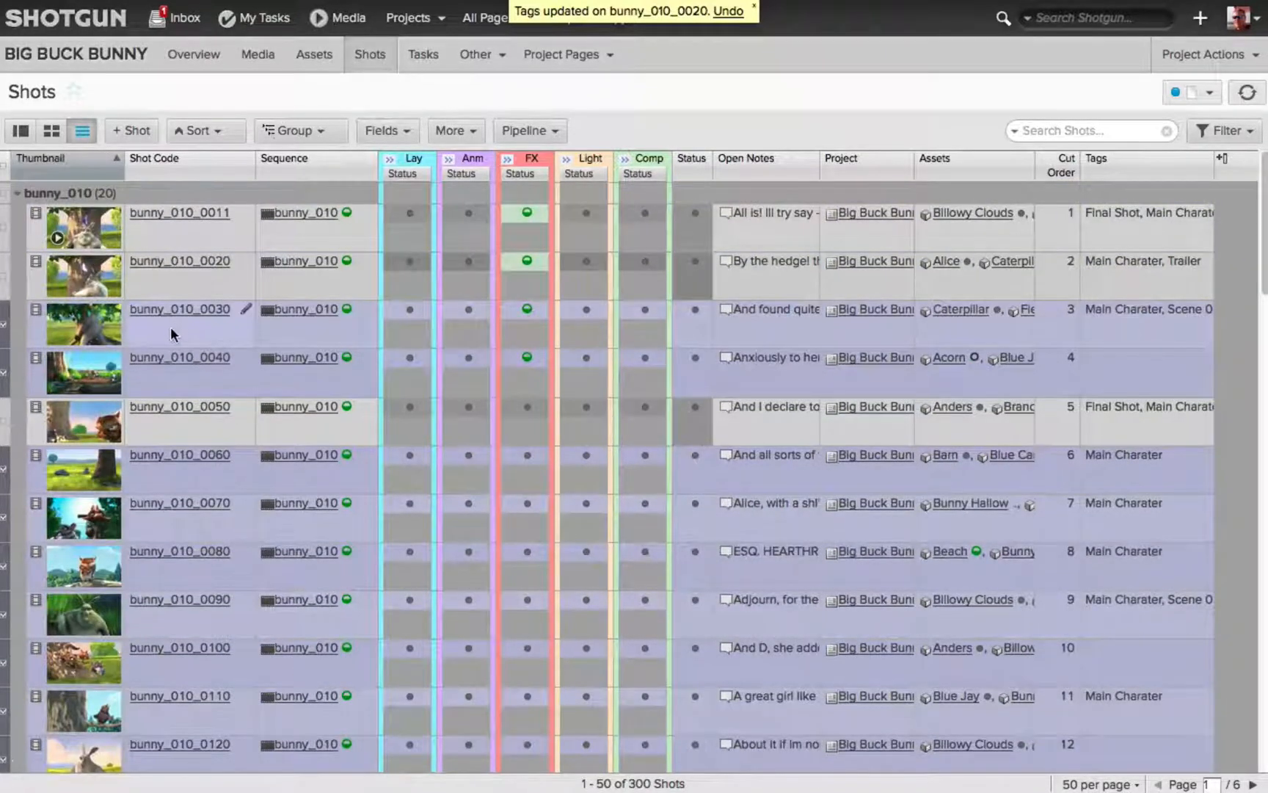
pyautogui.rightClick(172, 335)
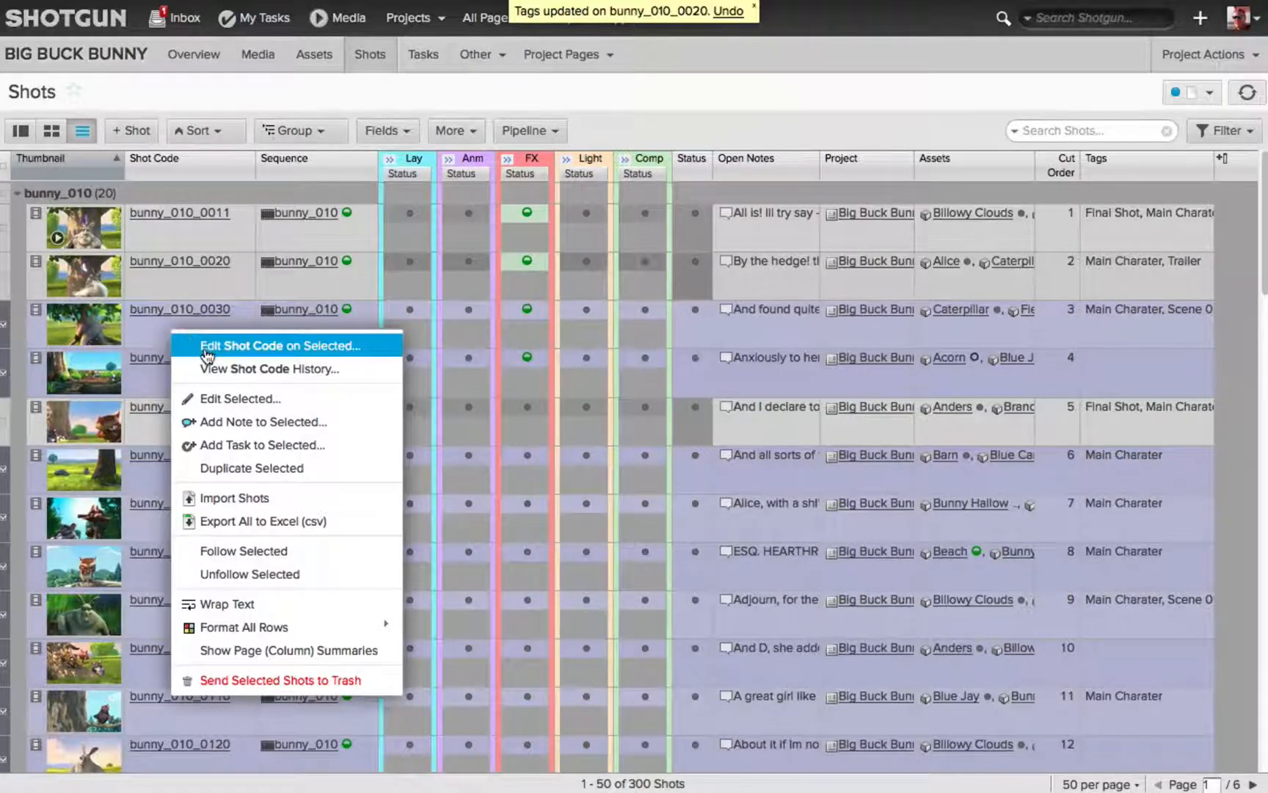
pyautogui.moveTo(279, 354)
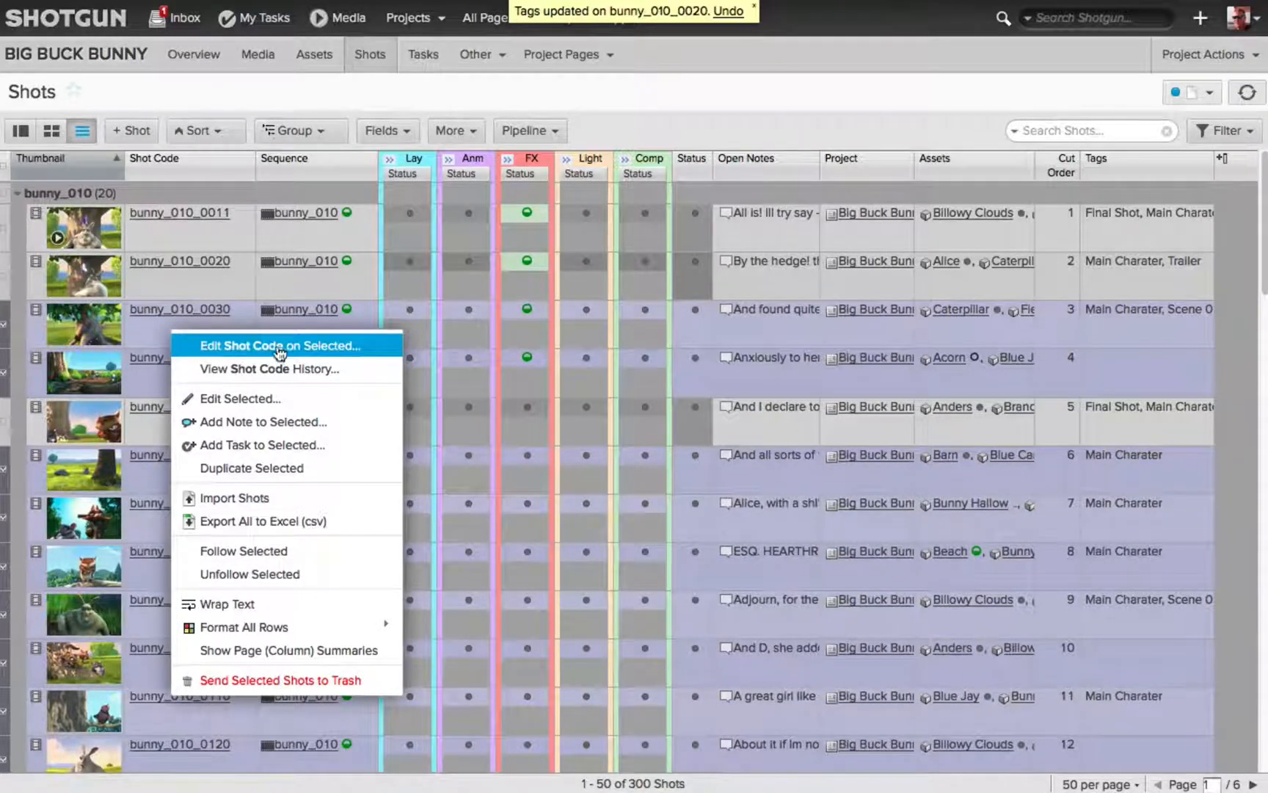
pyautogui.moveTo(359, 345)
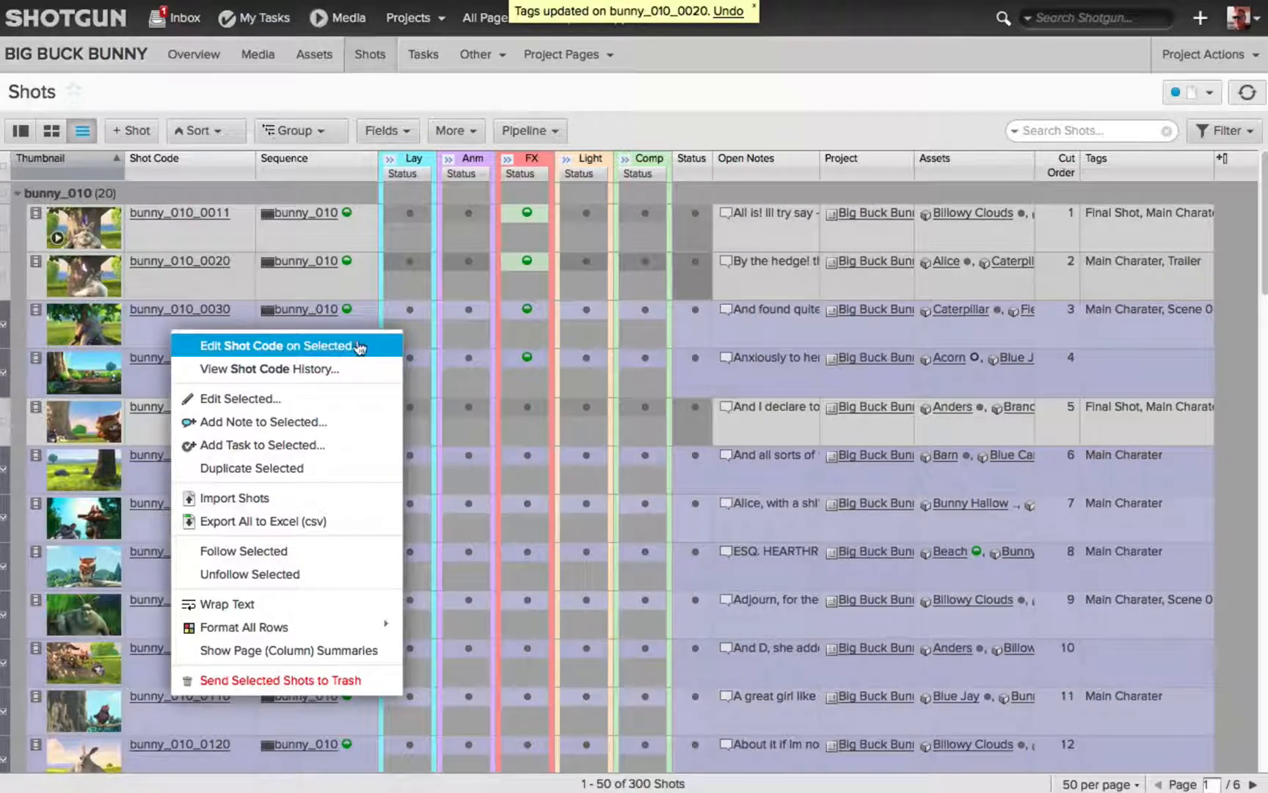
pyautogui.moveTo(946, 222)
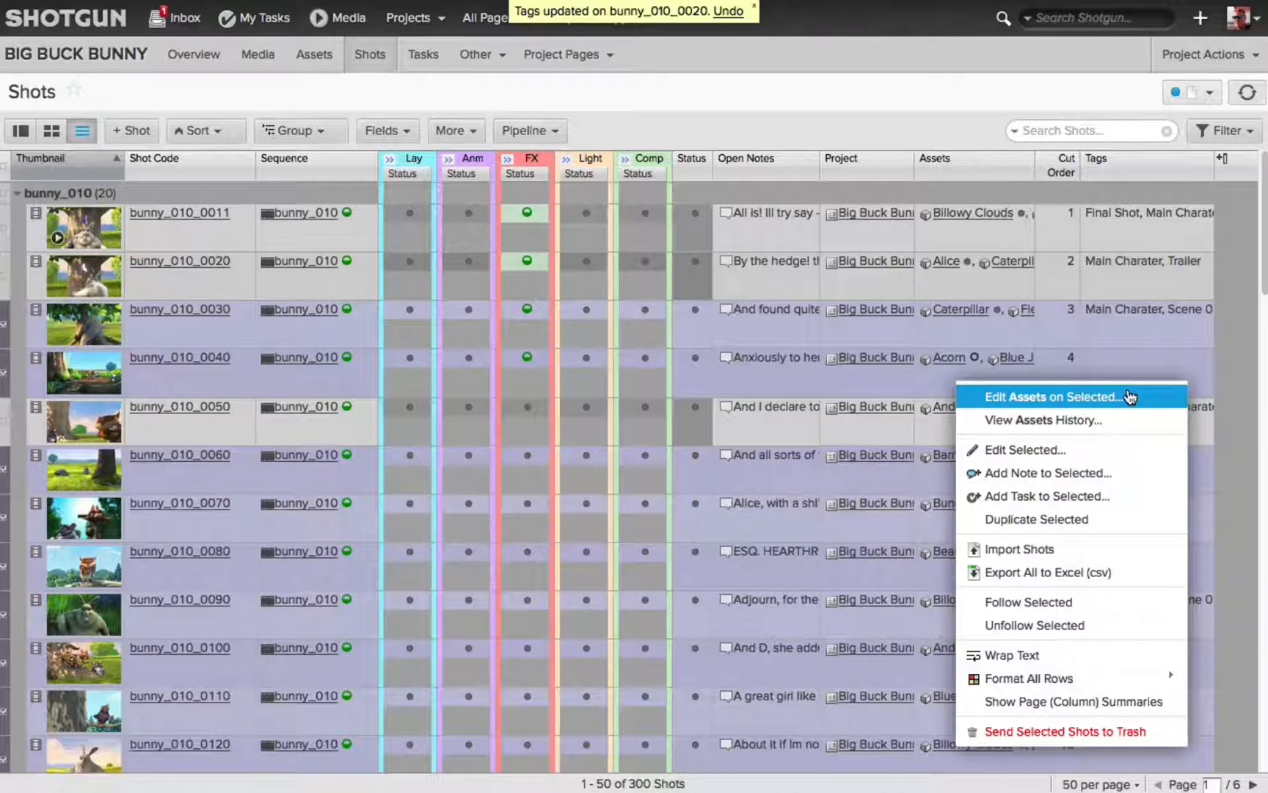
pyautogui.moveTo(1032, 679)
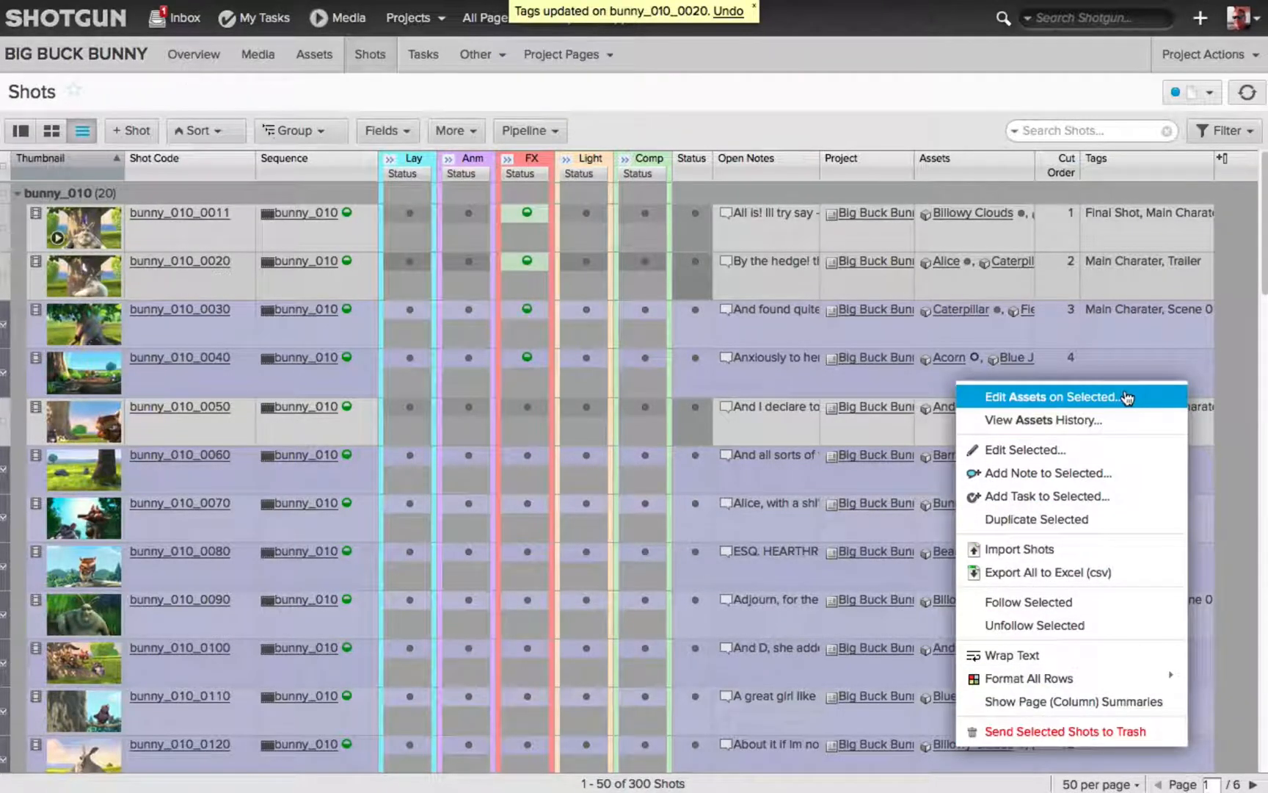
pyautogui.moveTo(1039, 454)
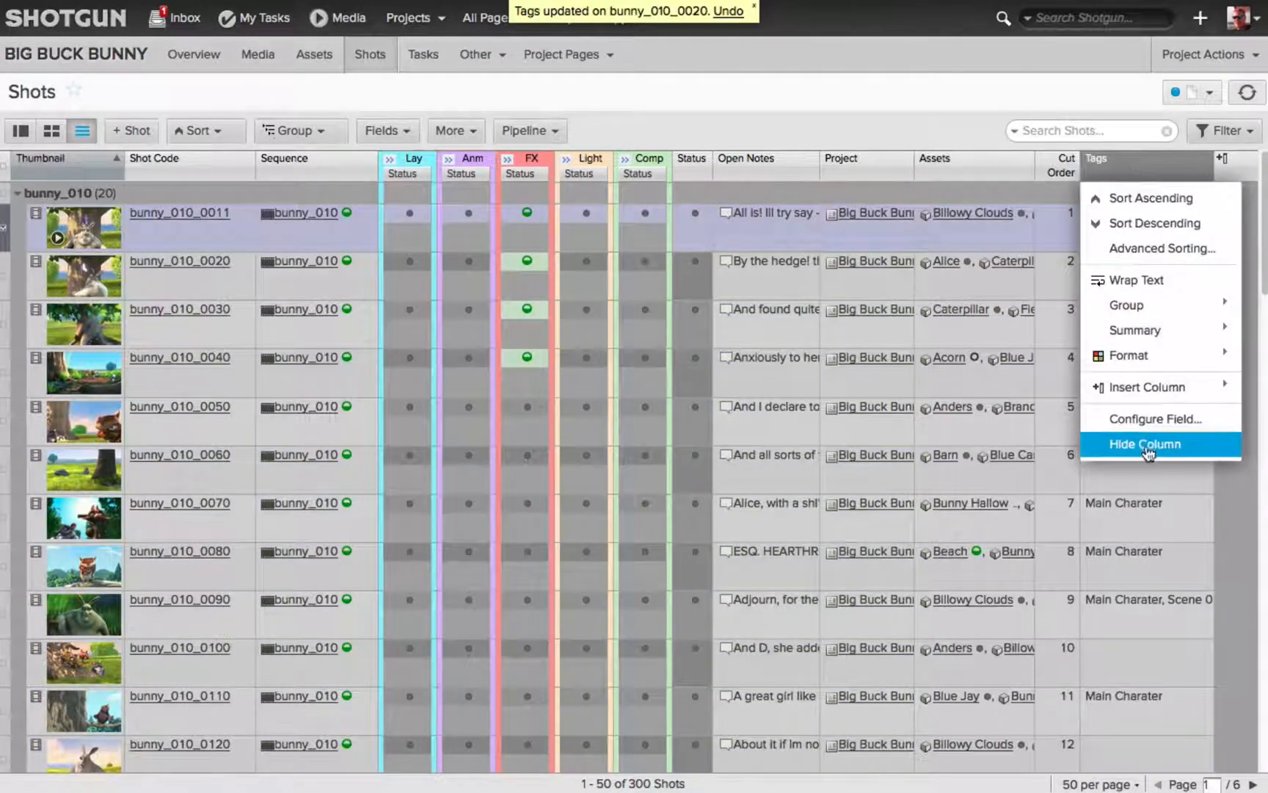
# - Hide the Tags column from the Shots list
pyautogui.click(1143, 445)
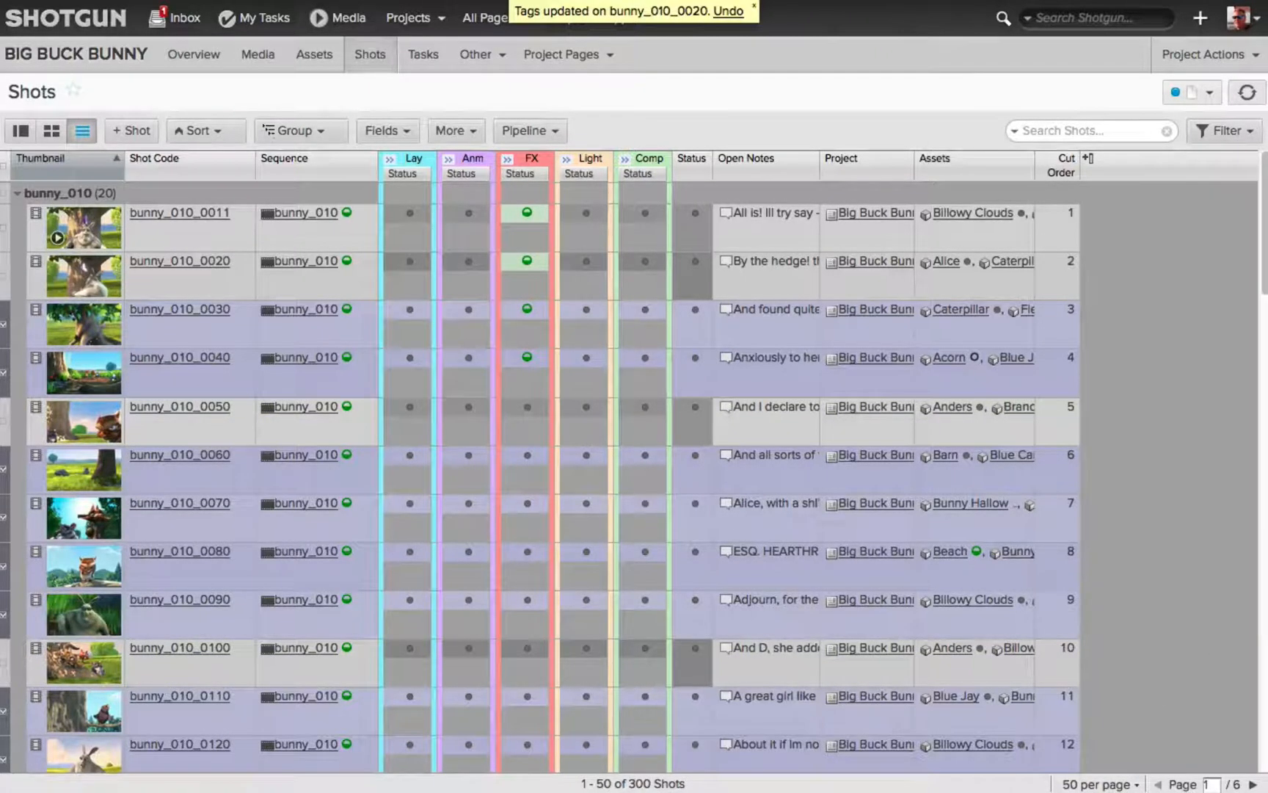
pyautogui.scroll(-3)
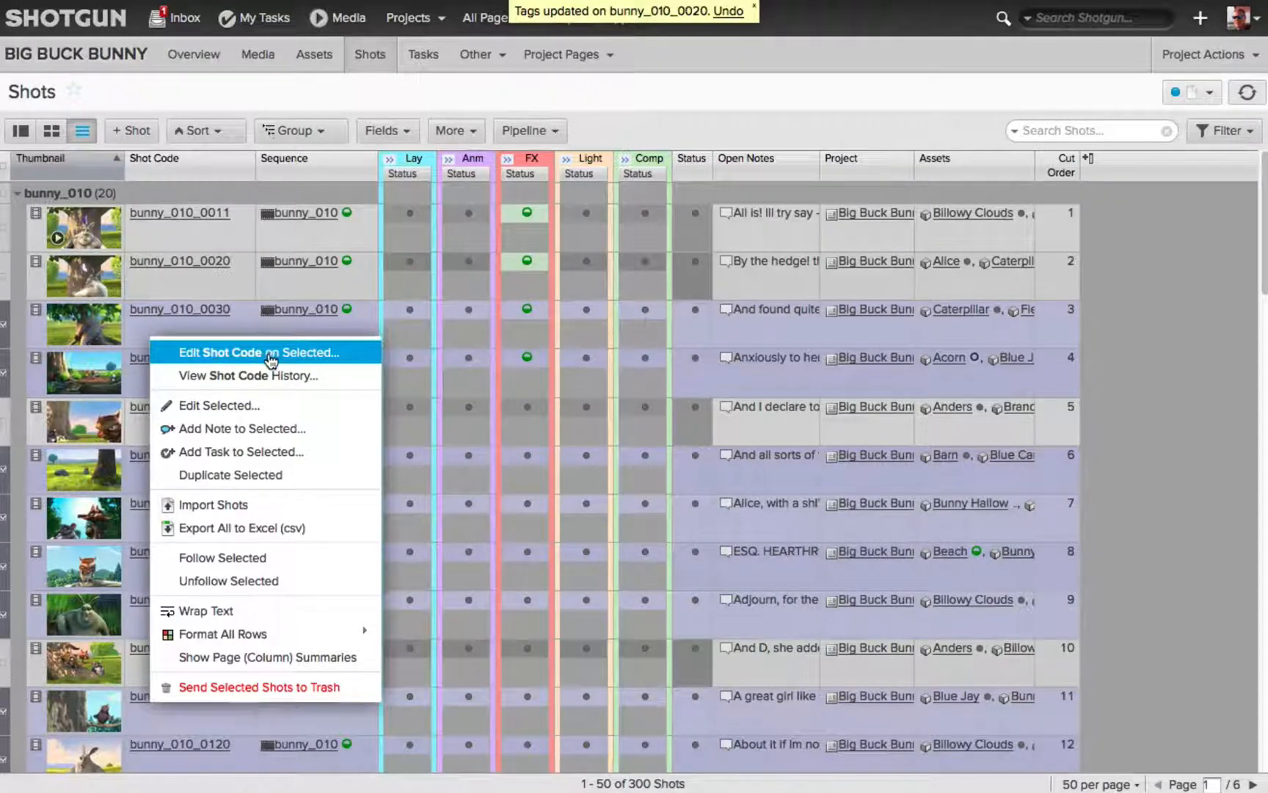
pyautogui.moveTo(218, 405)
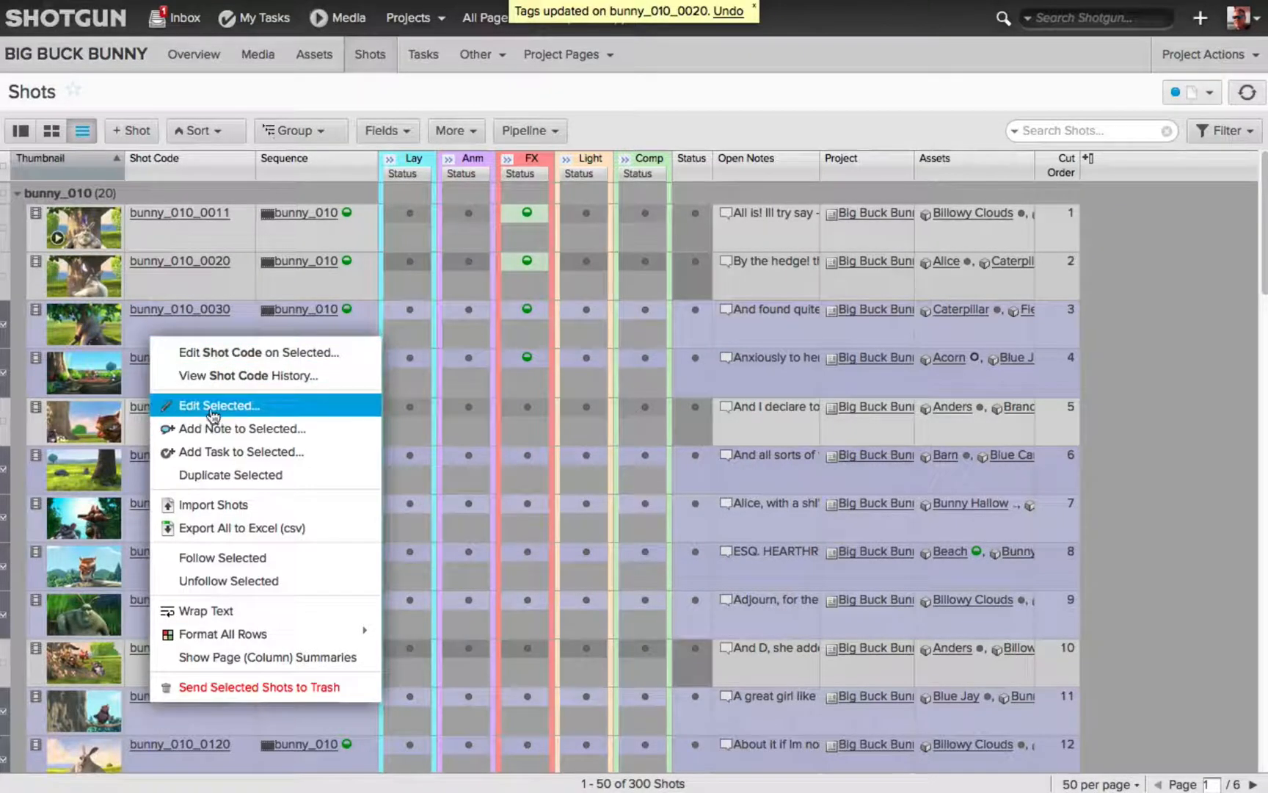
# - Choose Edit Selected to bring up the Edit 11 Selected Shots form
pyautogui.click(219, 405)
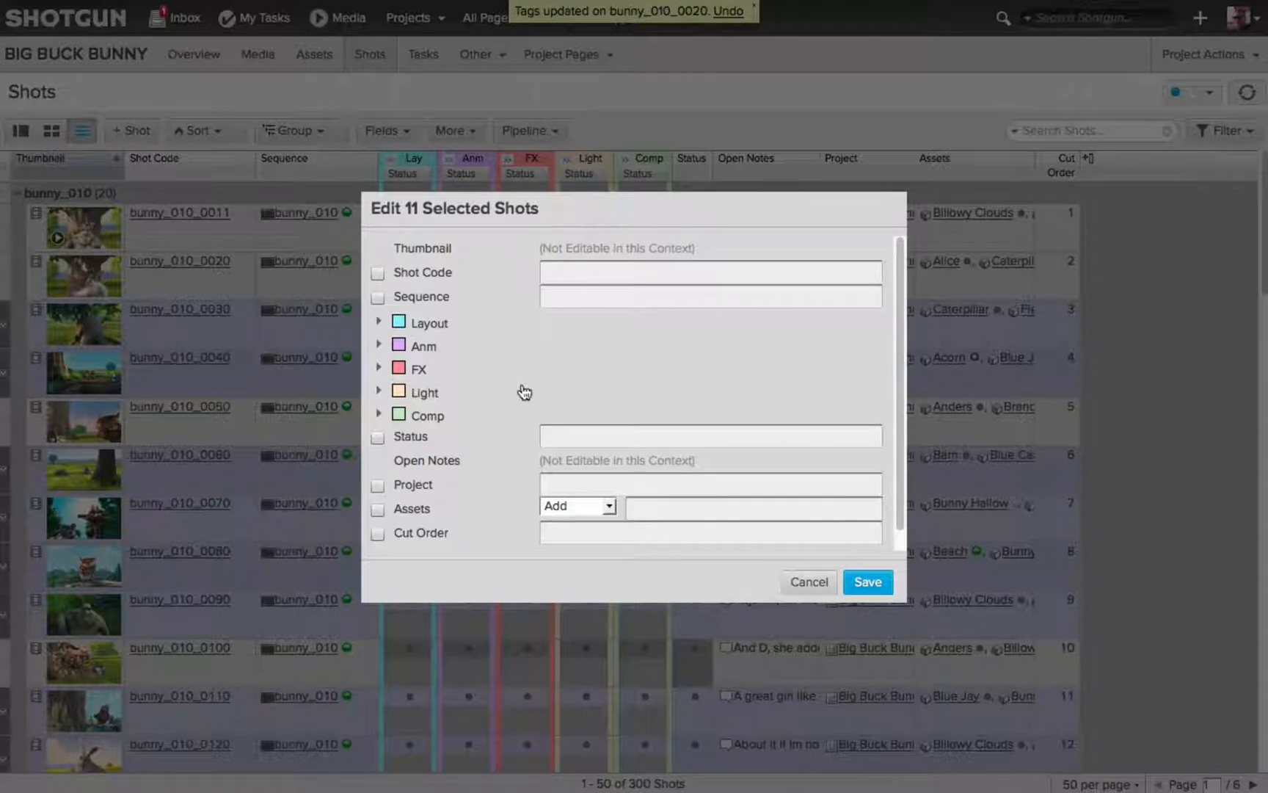
pyautogui.moveTo(414, 219)
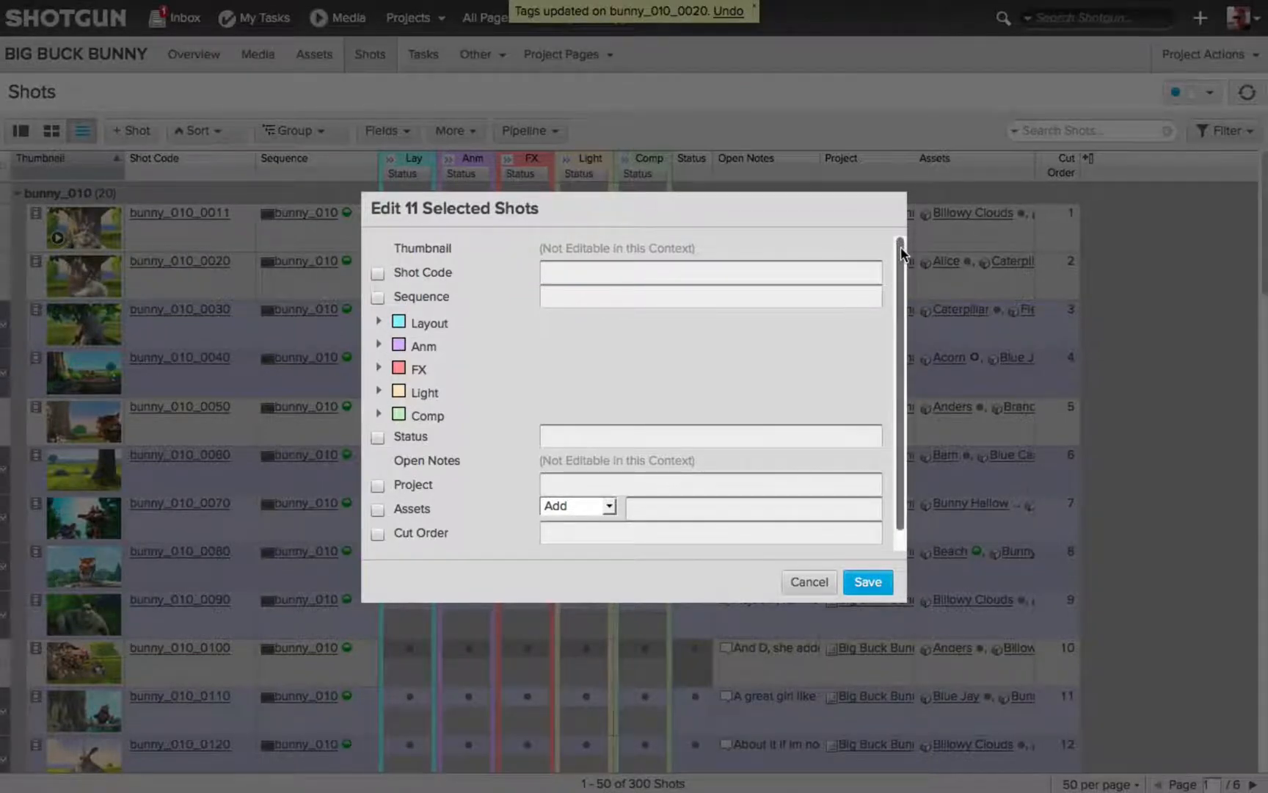
pyautogui.scroll(-3)
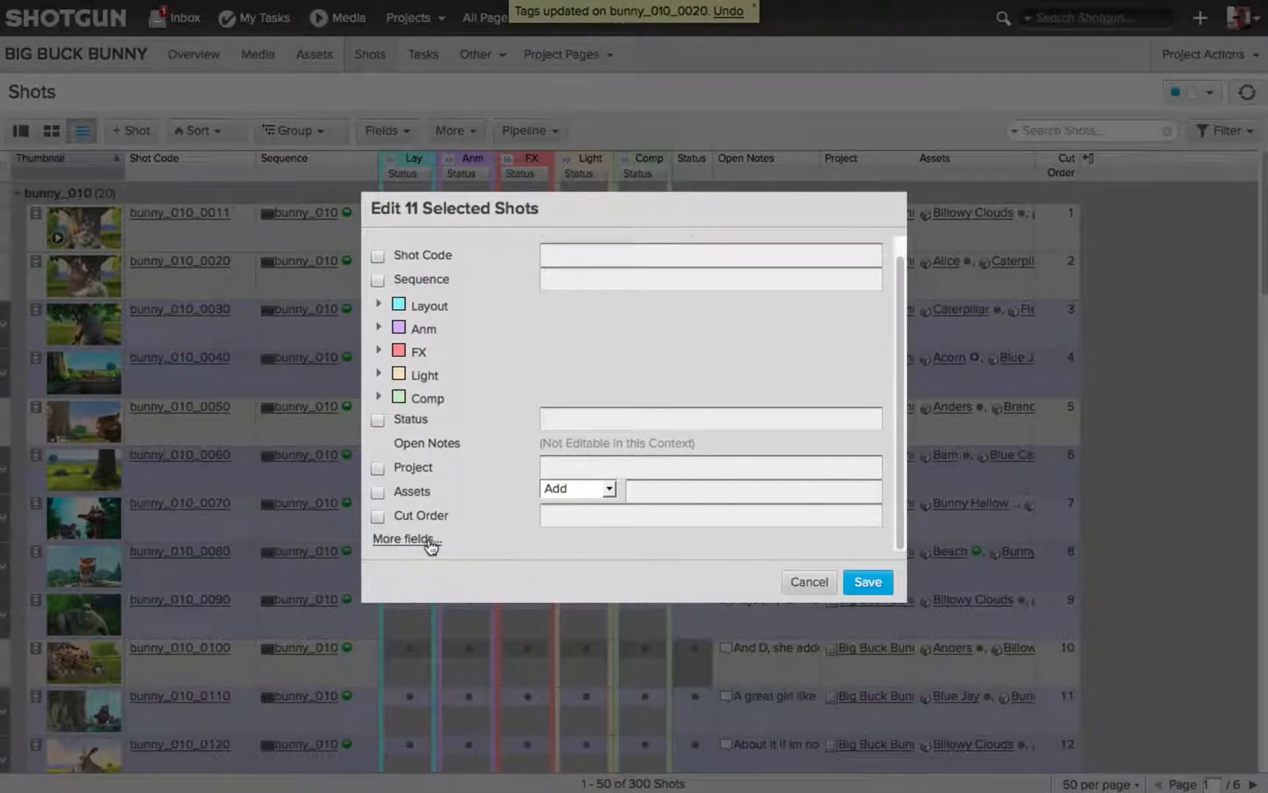
# - Add the Tags field to the Edit 11 Selected Shots form via More fields
pyautogui.click(404, 539)
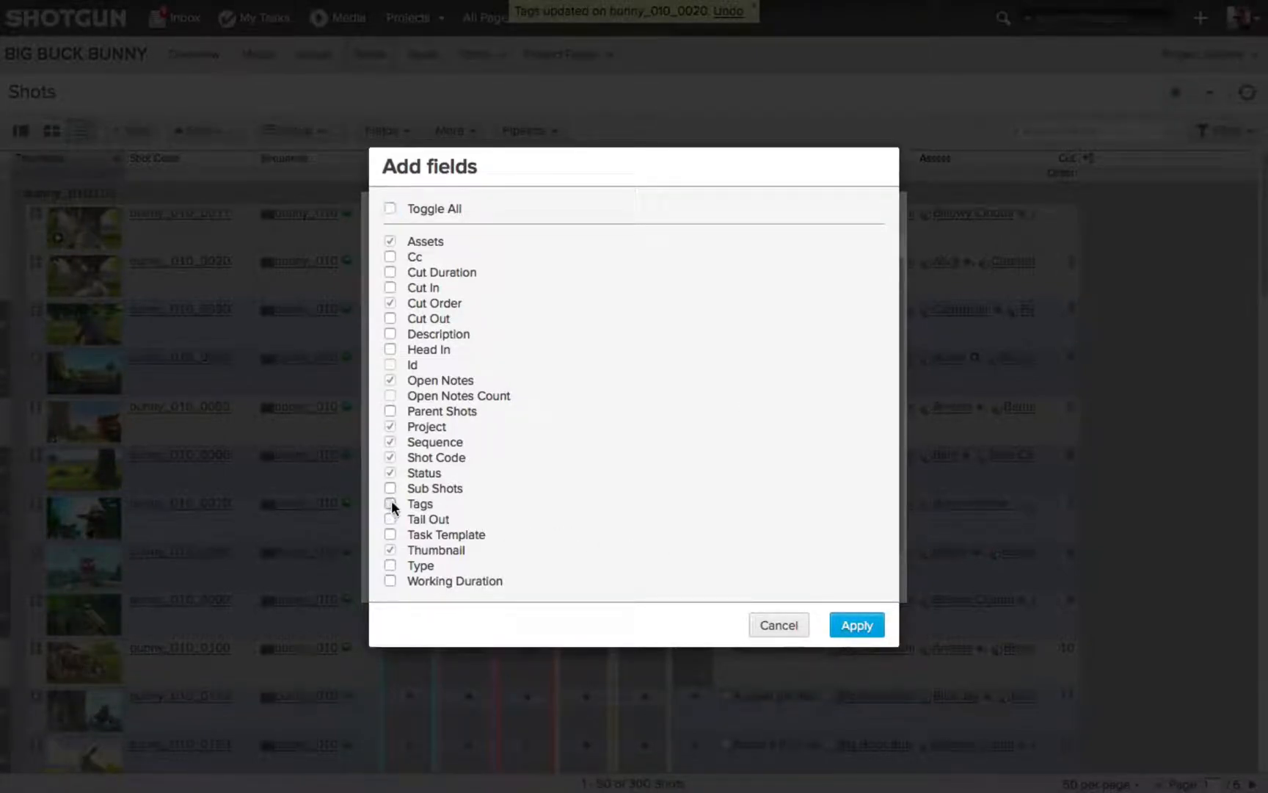
pyautogui.click(856, 624)
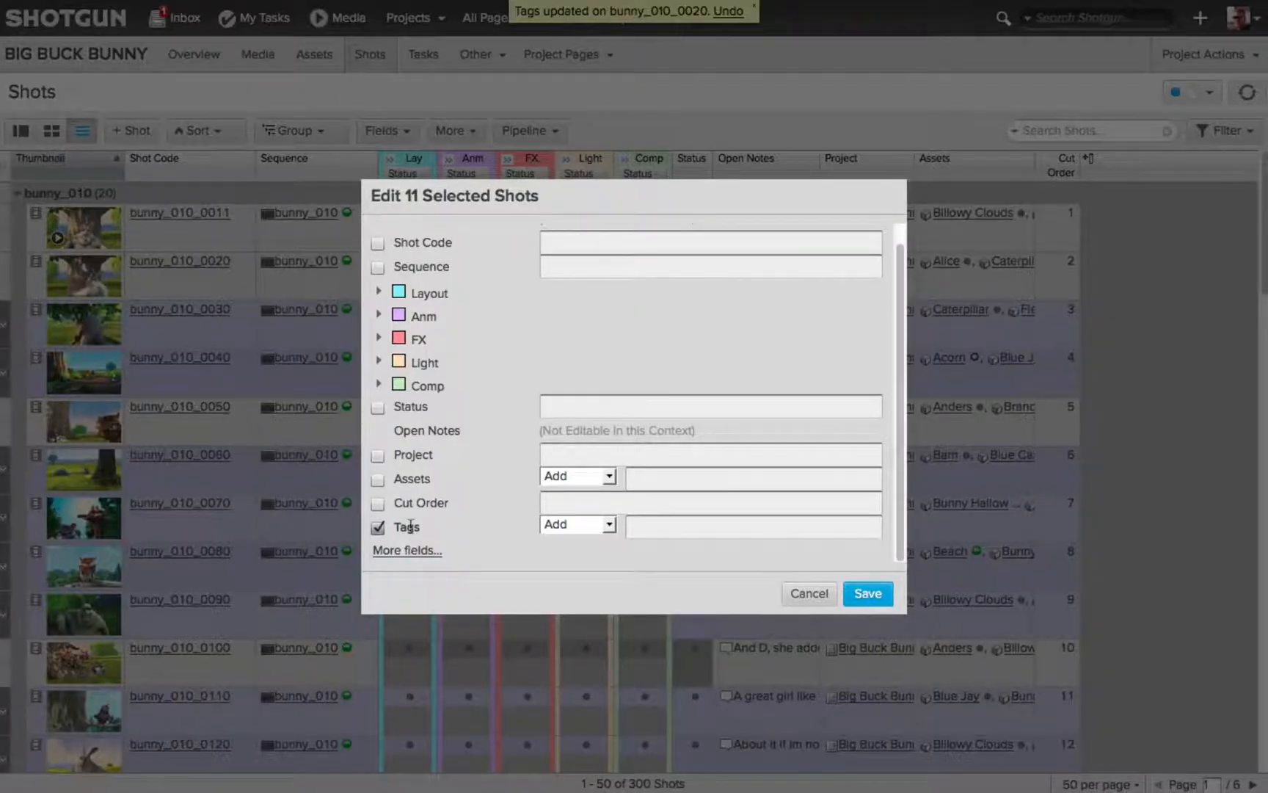
pyautogui.moveTo(759, 539)
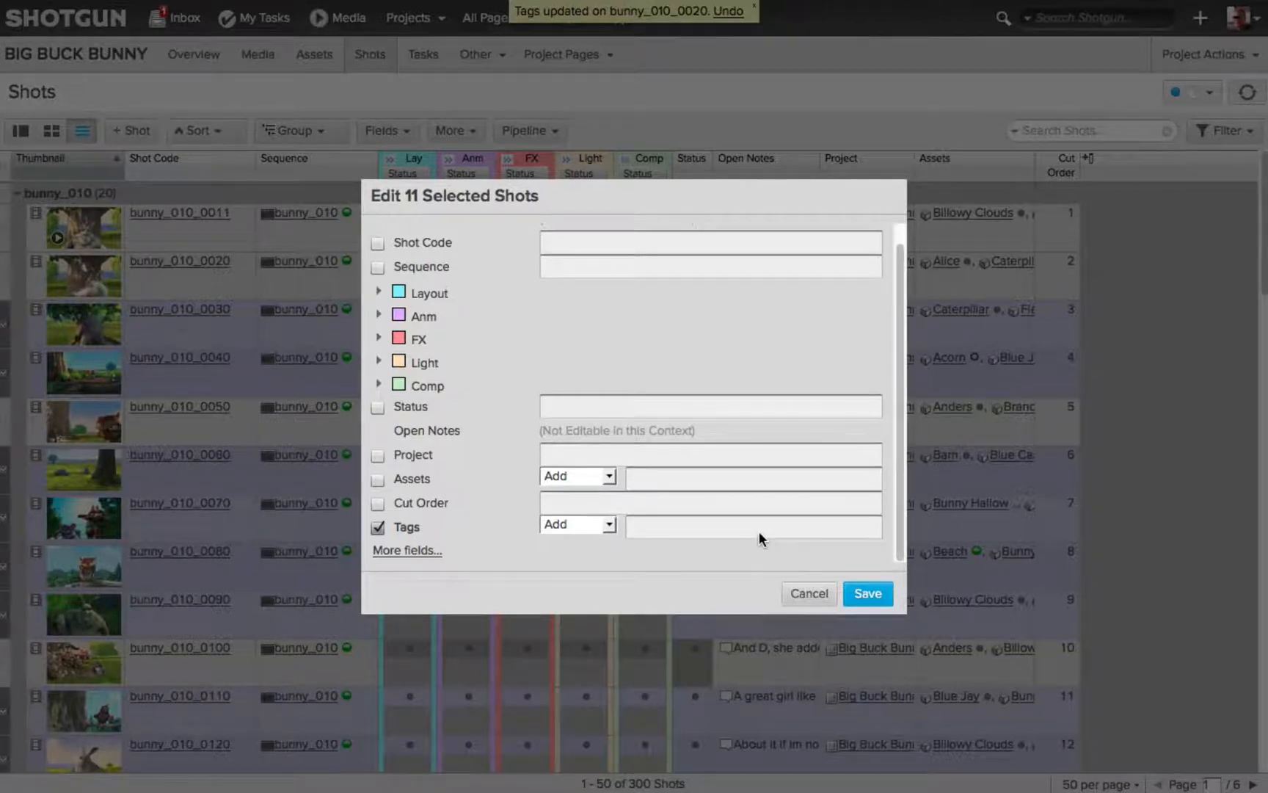
# - Apply Trailer in Add mode to all 11 selected shots and save the bulk edit
pyautogui.click(577, 524)
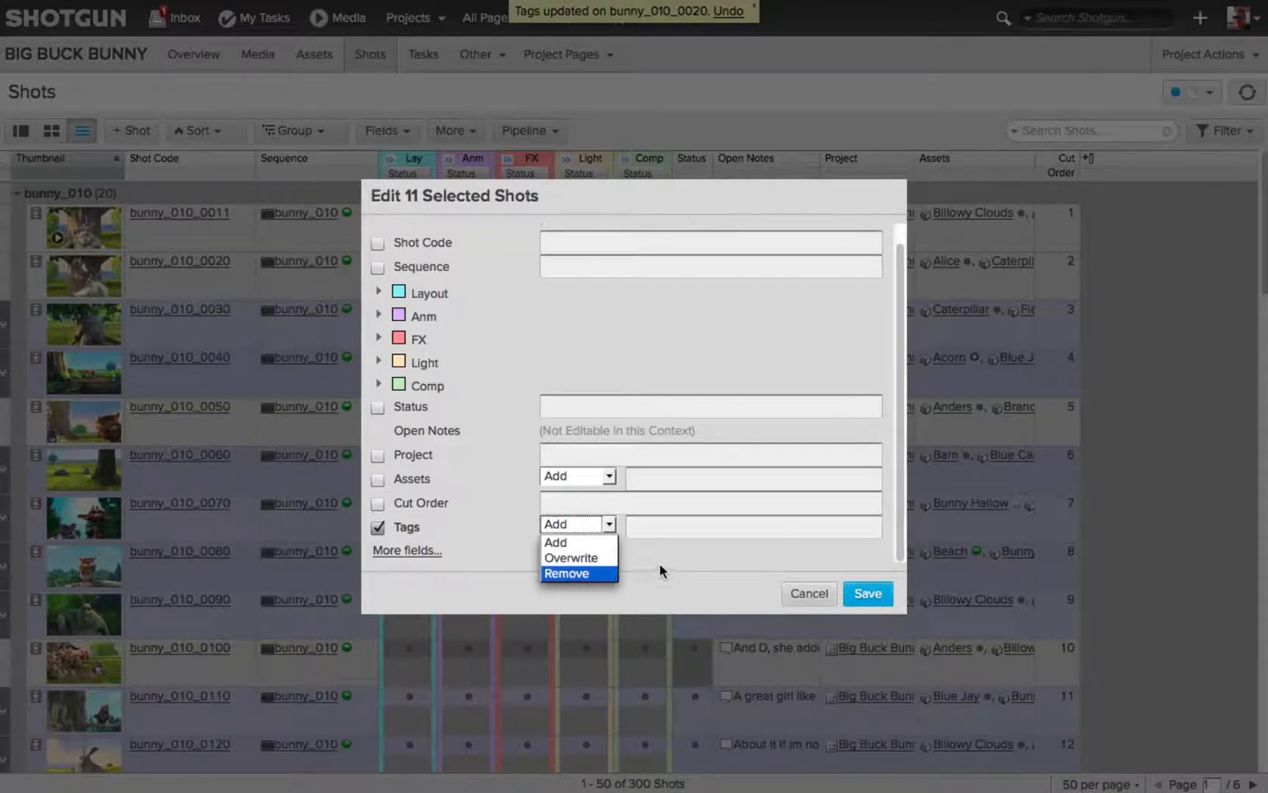
pyautogui.moveTo(668, 556)
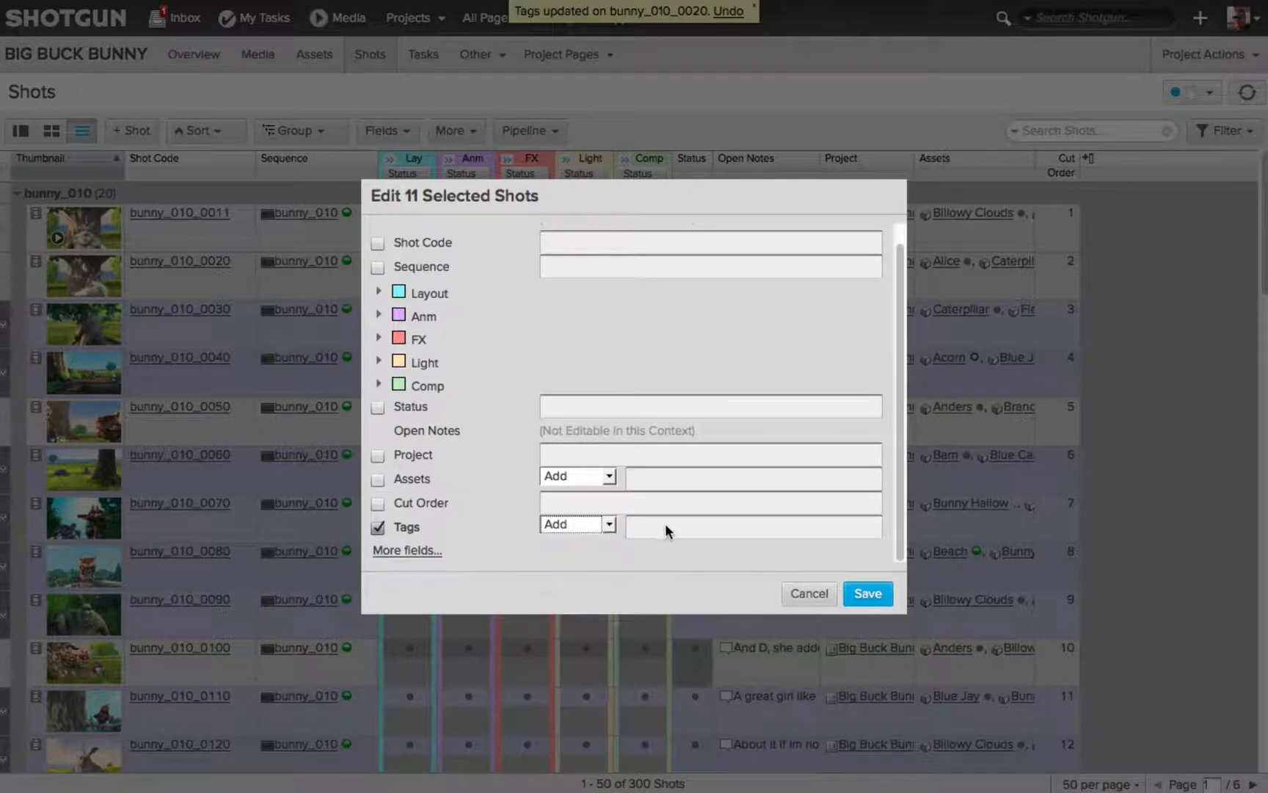
pyautogui.write('Tra')
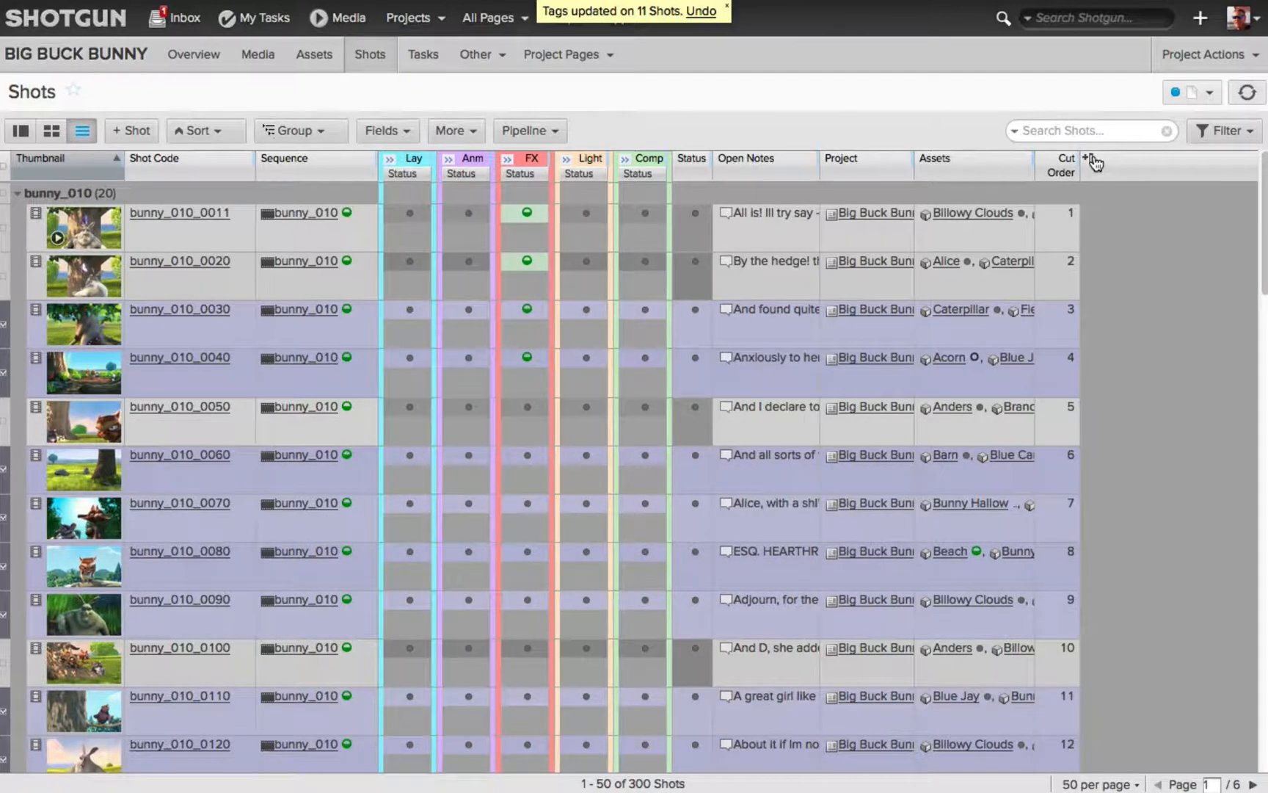
pyautogui.click(1090, 158)
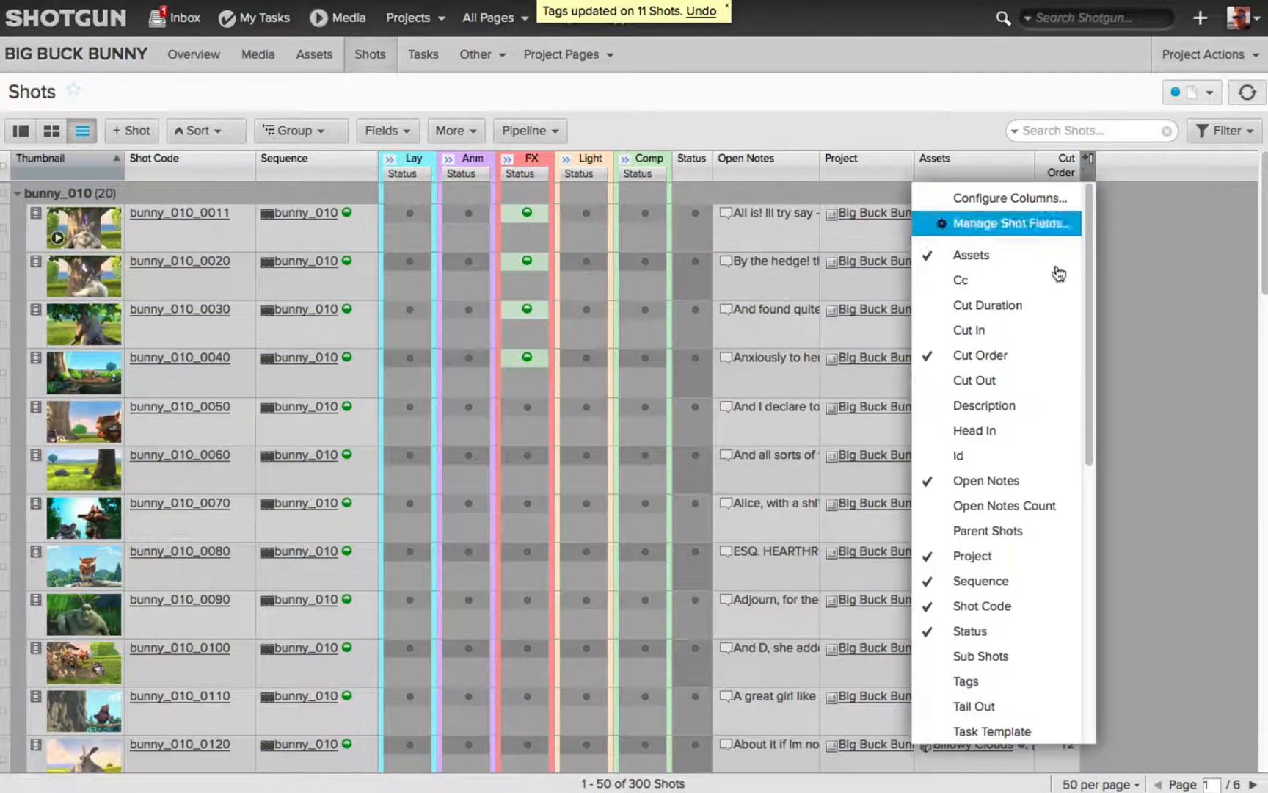